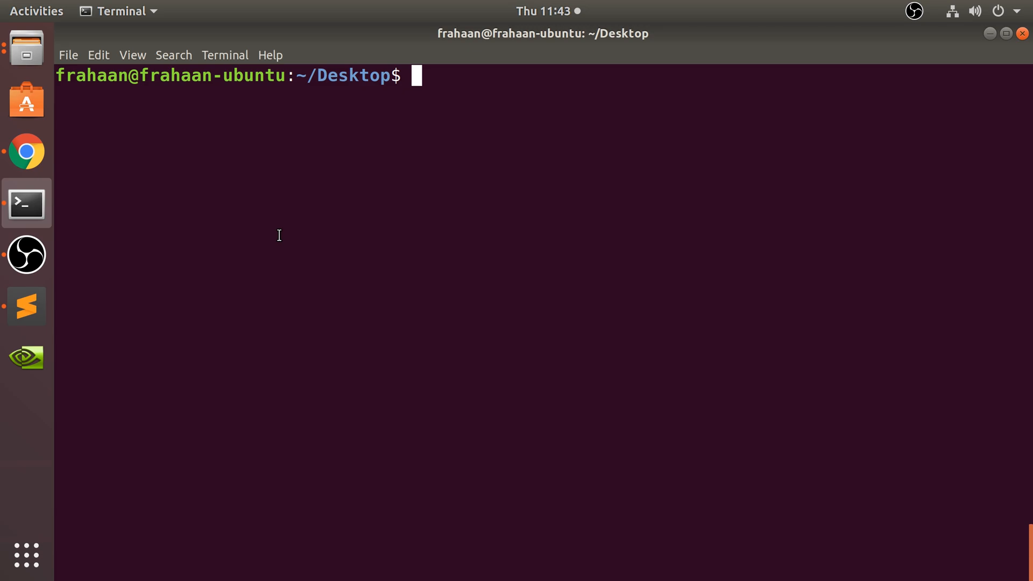
mouse_move(24, 304)
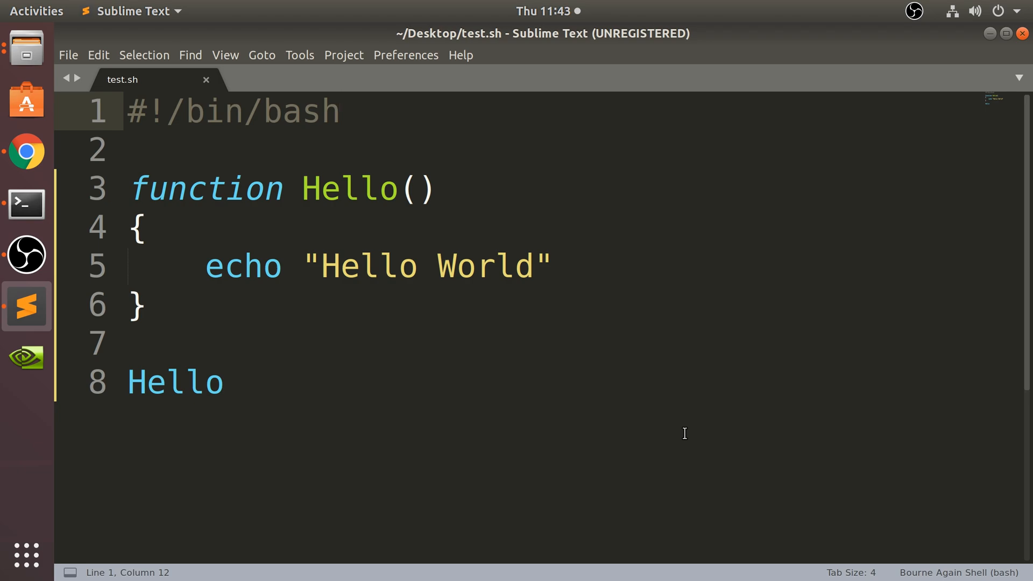
Run ./test.sh at the Desktop prompt so it prints Hello World.
click(26, 204)
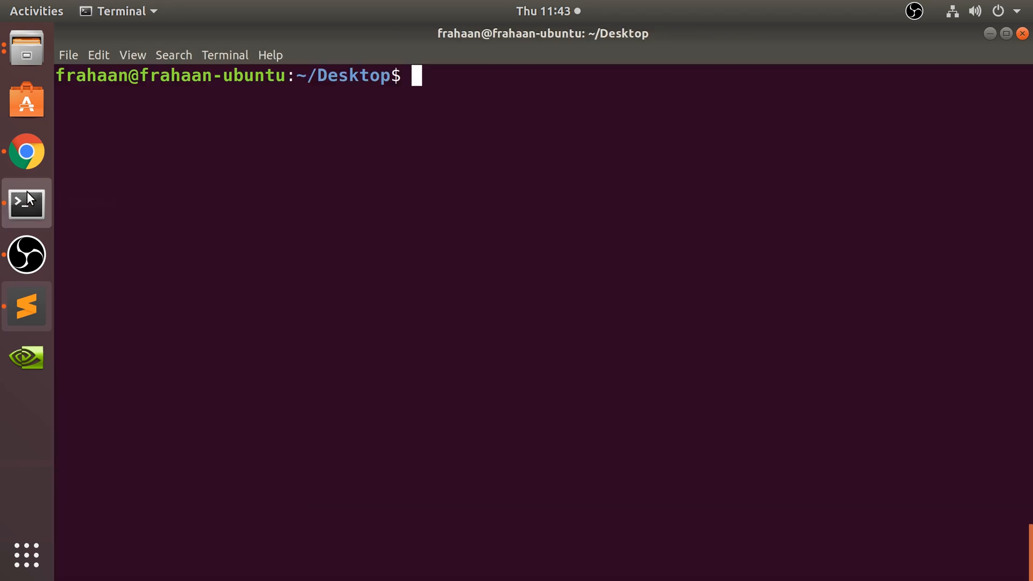
text(./test.sh)
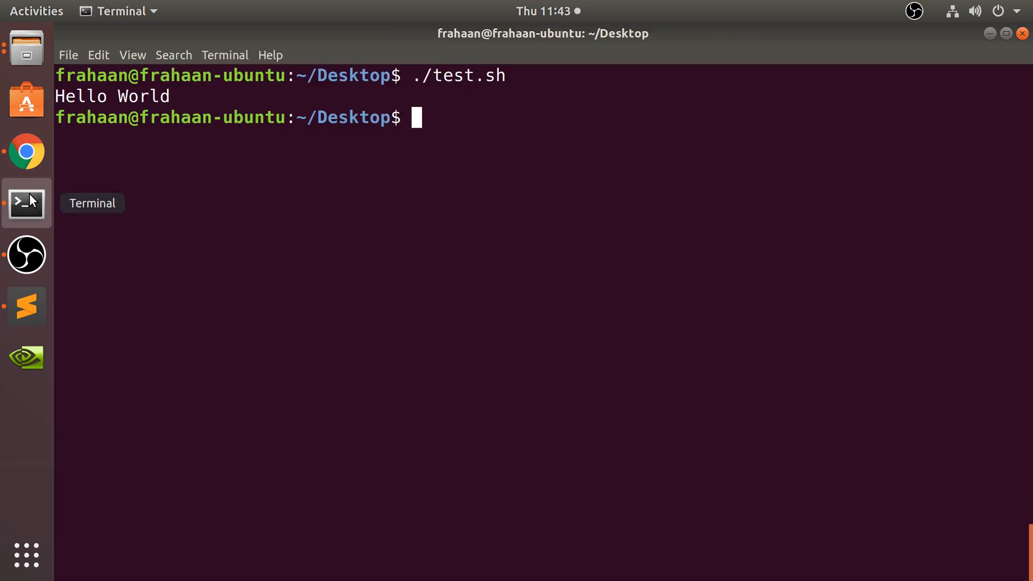
Define num1=10 before Hello and echo "Inside of function $num1" inside it, then save.
click(26, 306)
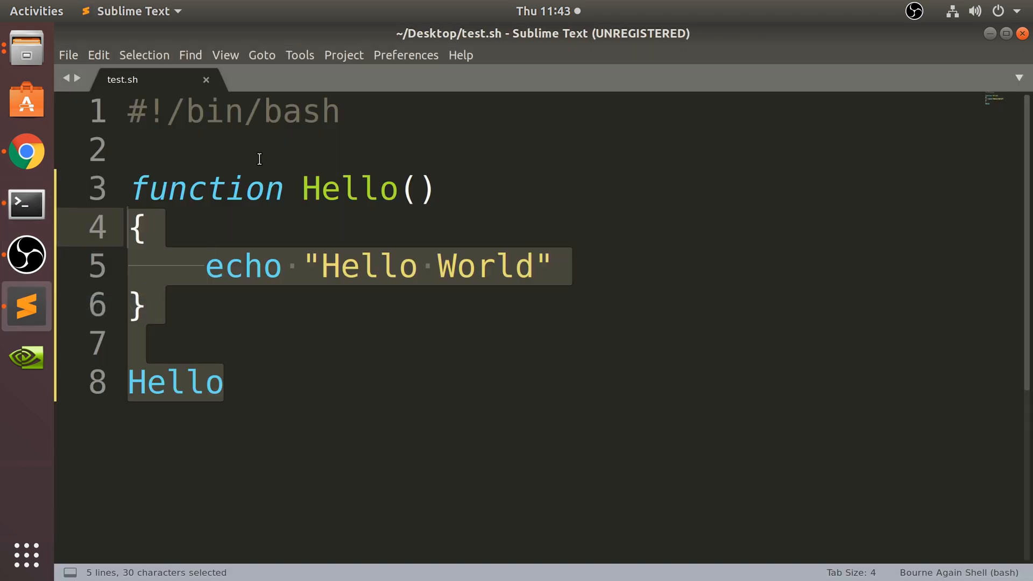
text(nu)
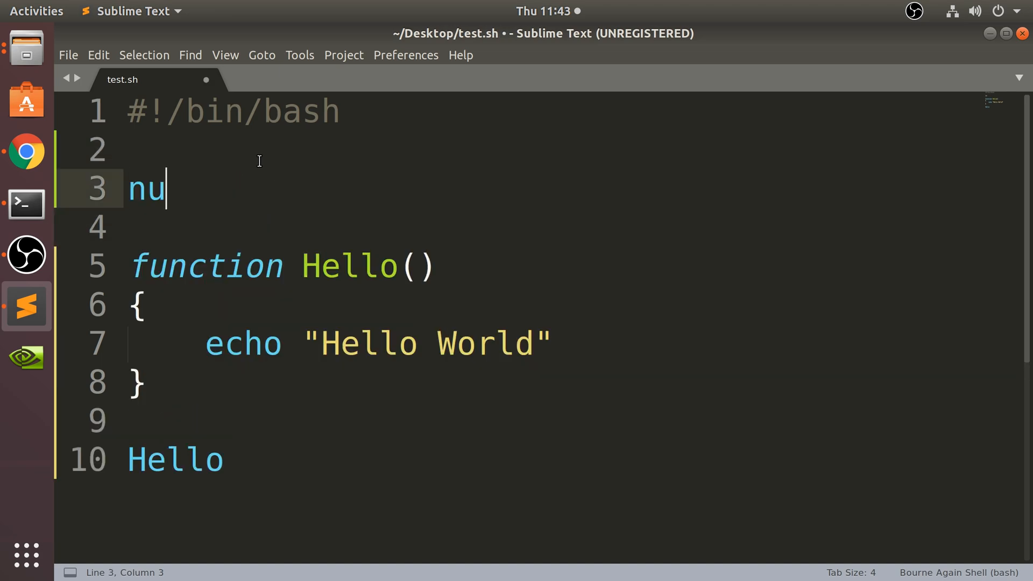
text(m1=10)
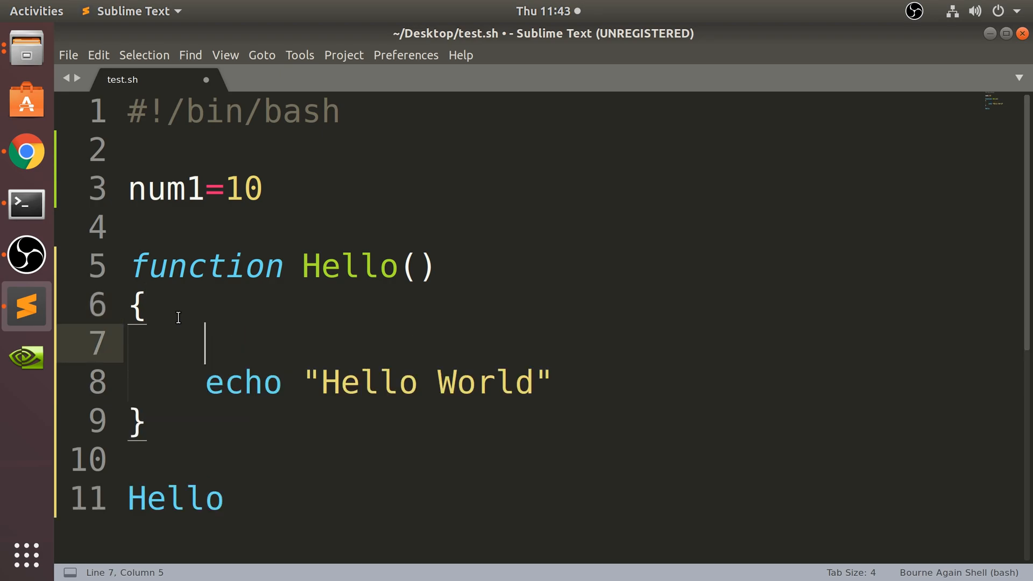
text(echo $nu)
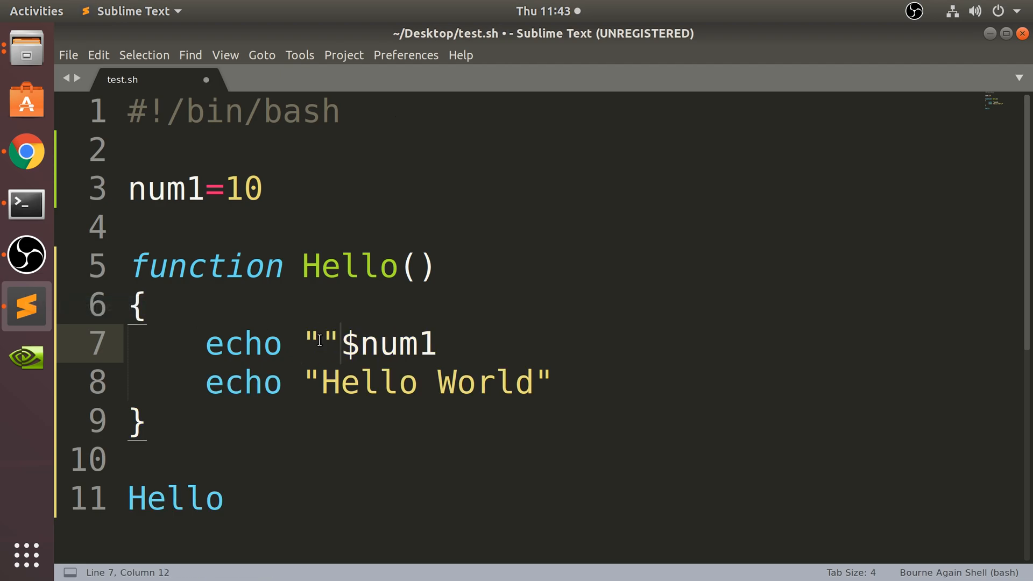
text(Inside of functio0n)
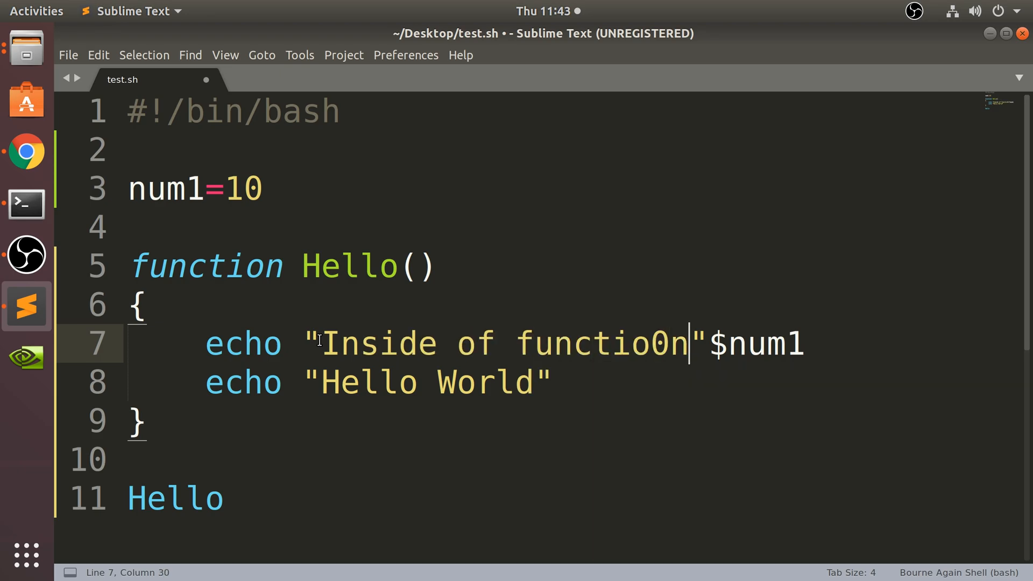
key(BackSpace)
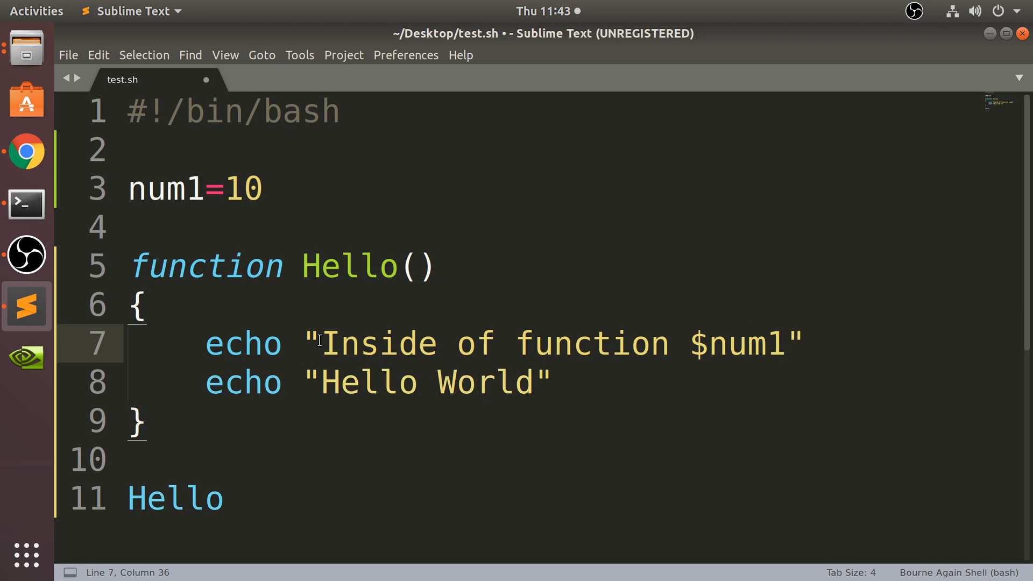
key(ctrl+s)
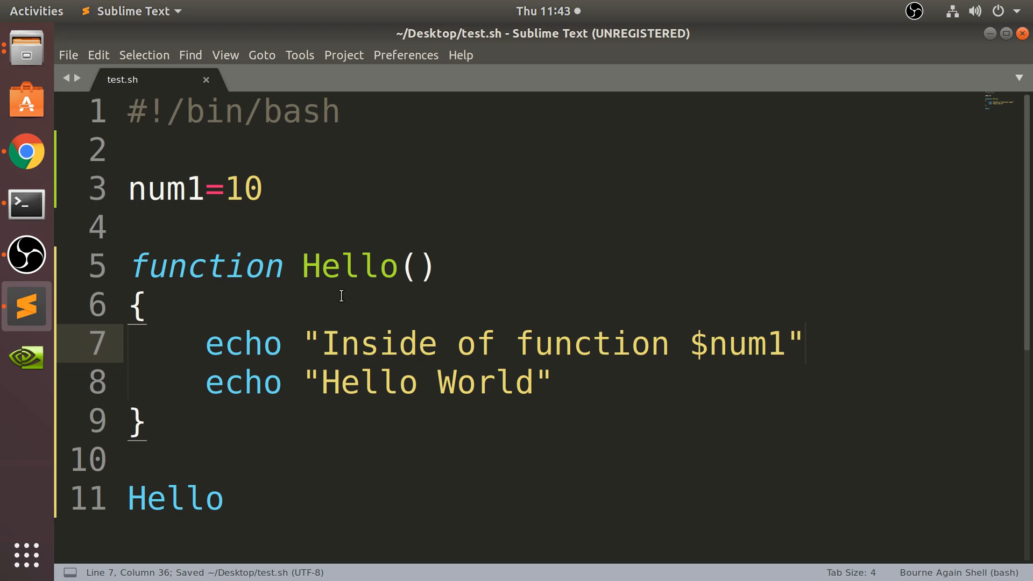
Copy the Inside echo line, rerun the script (printing Inside of function 10), and paste it below the function.
drag(206, 343, 802, 343)
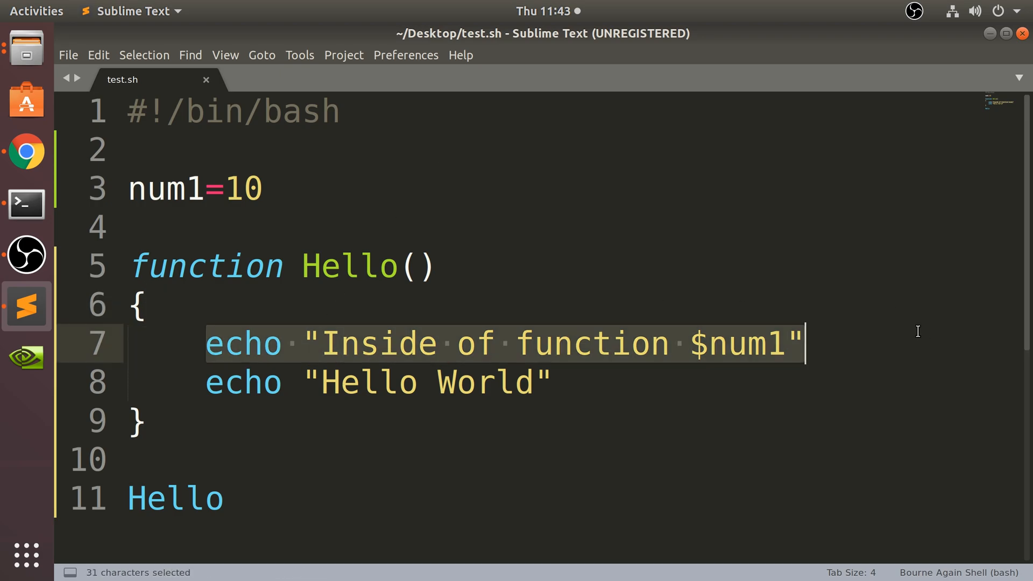
mouse_move(26, 205)
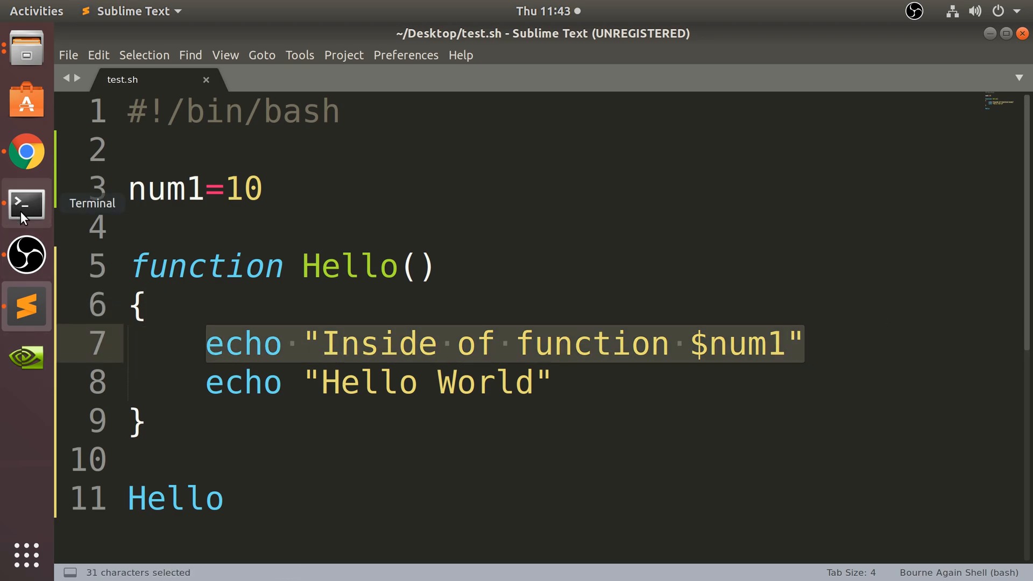
click(25, 203)
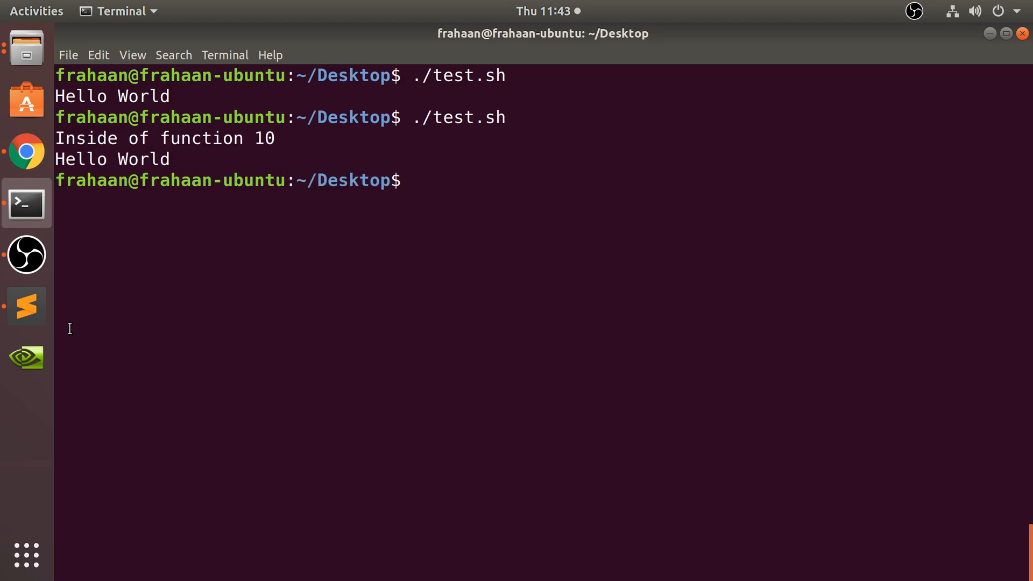
click(26, 305)
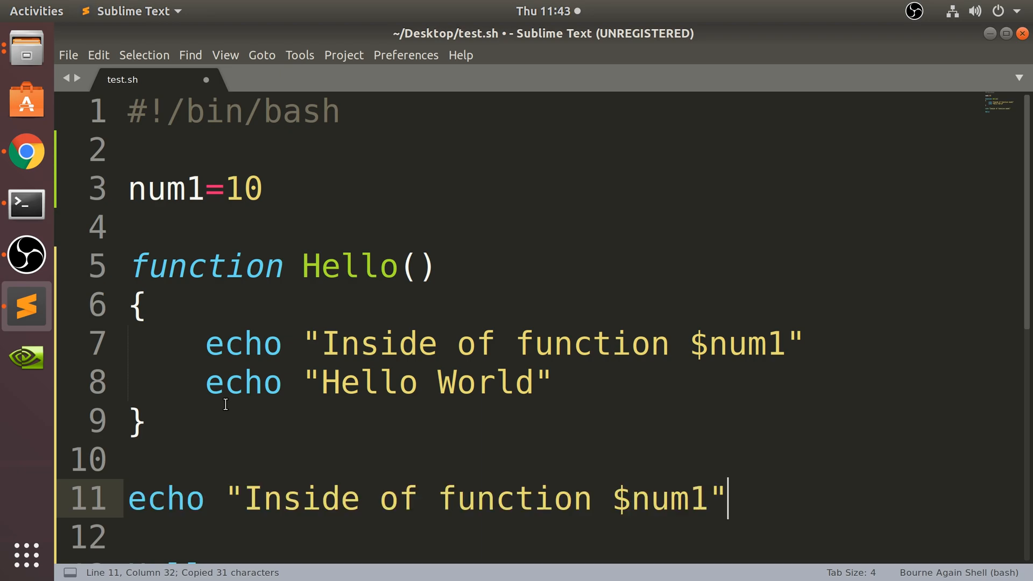
Change the copied echo to "Outside of function $num1", save, and rerun test.sh.
double_click(301, 499)
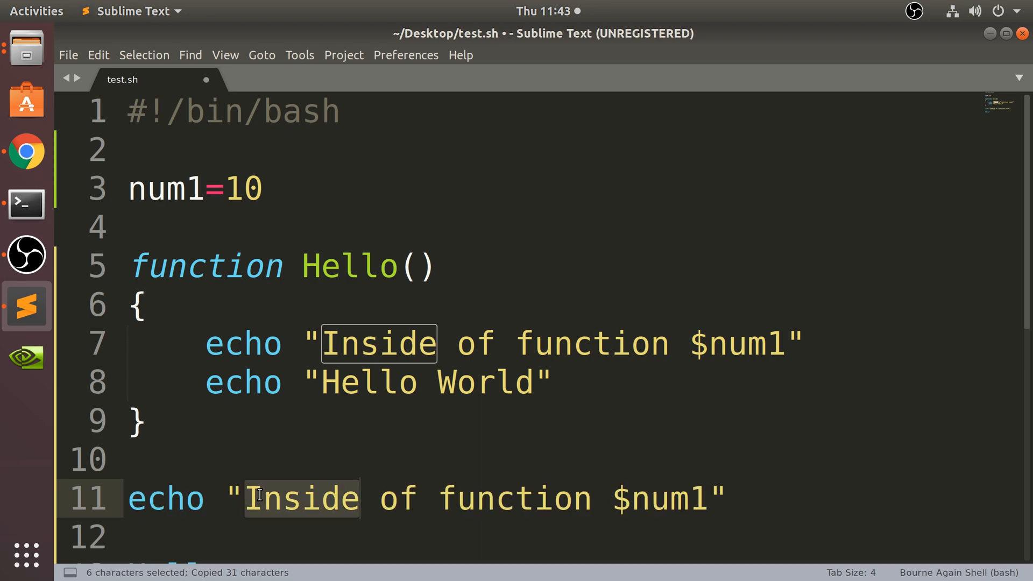
text(Outside)
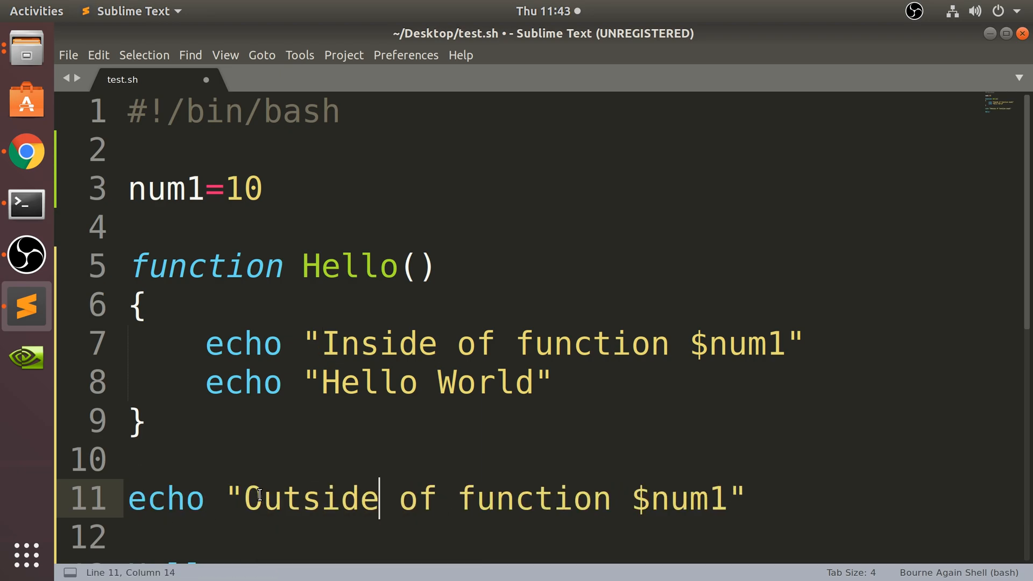
click(26, 205)
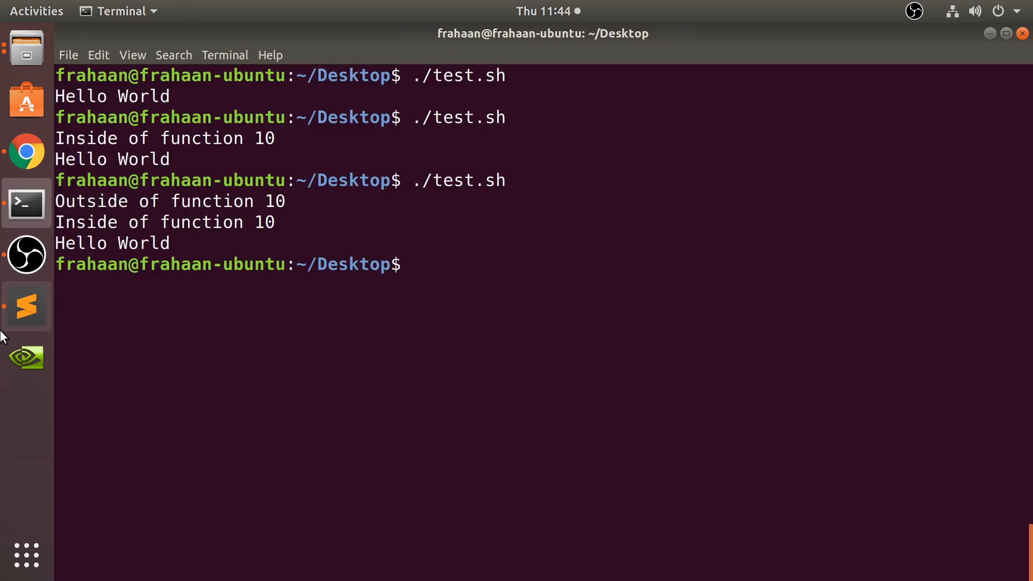
click(26, 306)
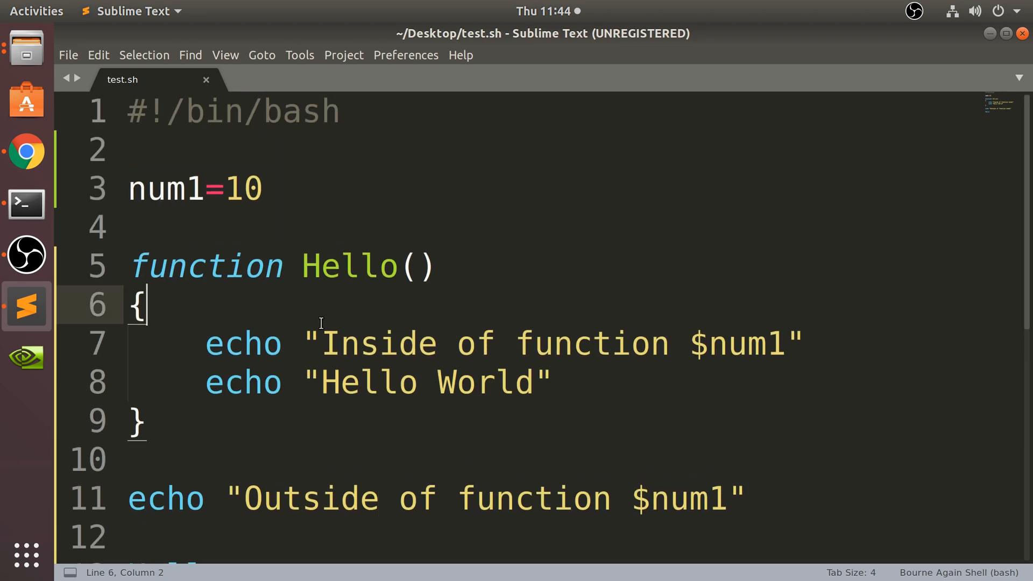
Set num2=9 inside Hello, add labelled num1:/num2: echoes inside and outside, and save.
text(num2)
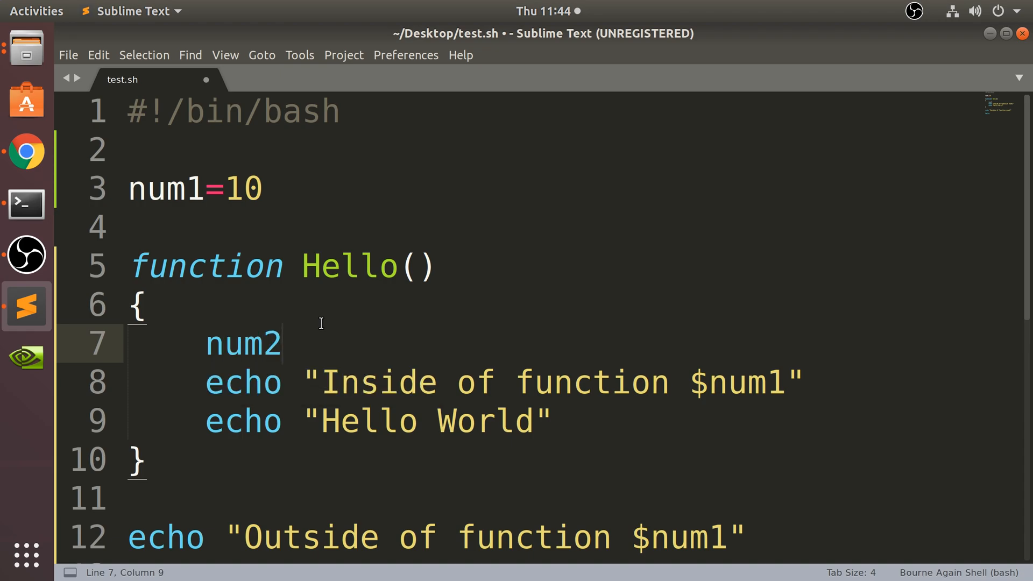
text(=)
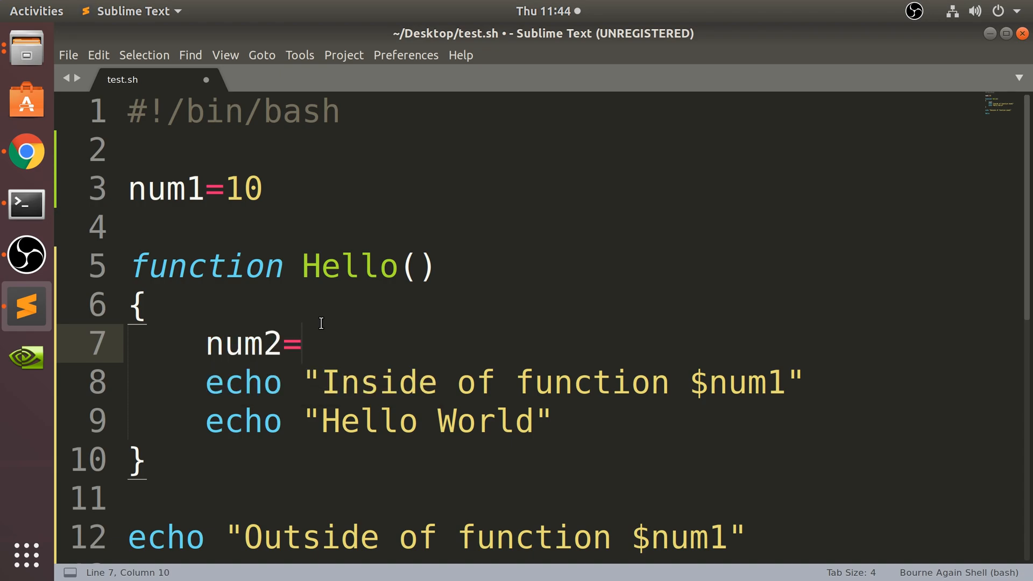
text(9)
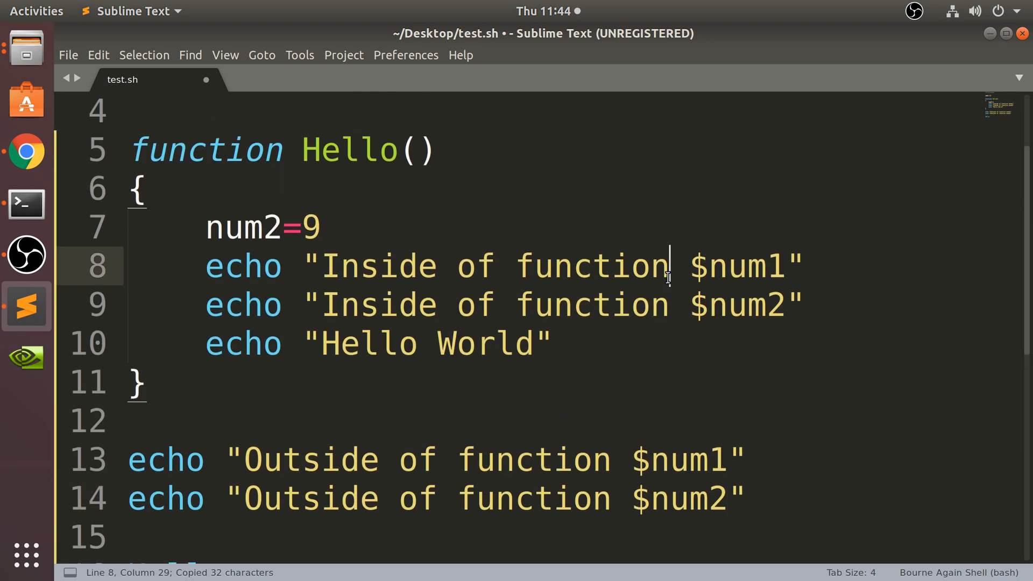
text(n)
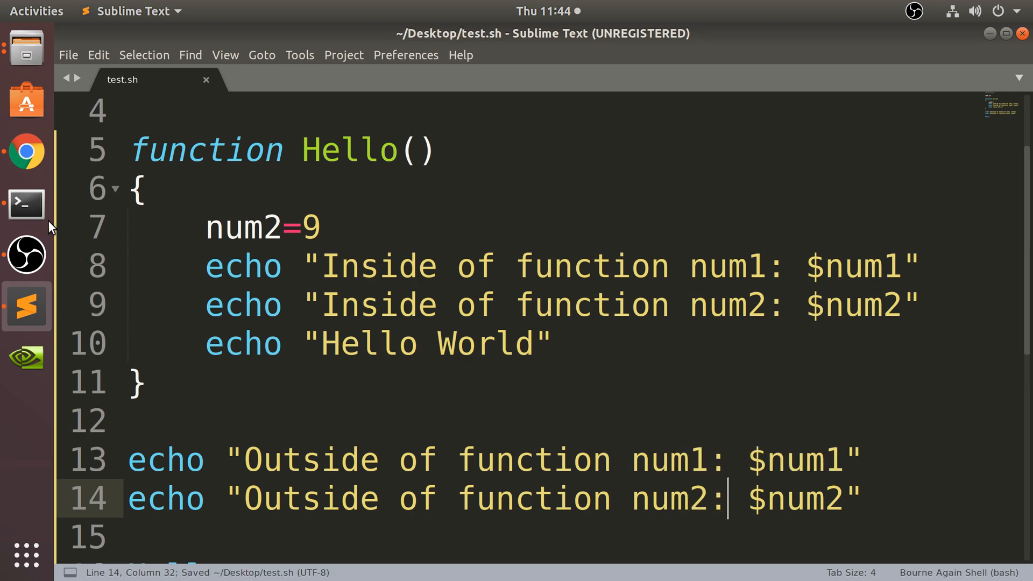
click(25, 204)
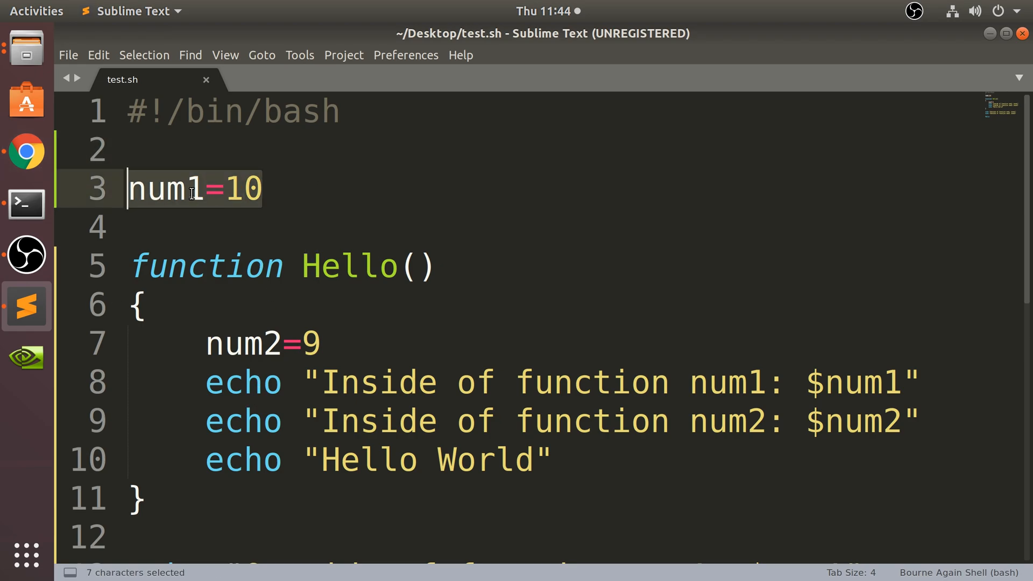
mouse_move(179, 247)
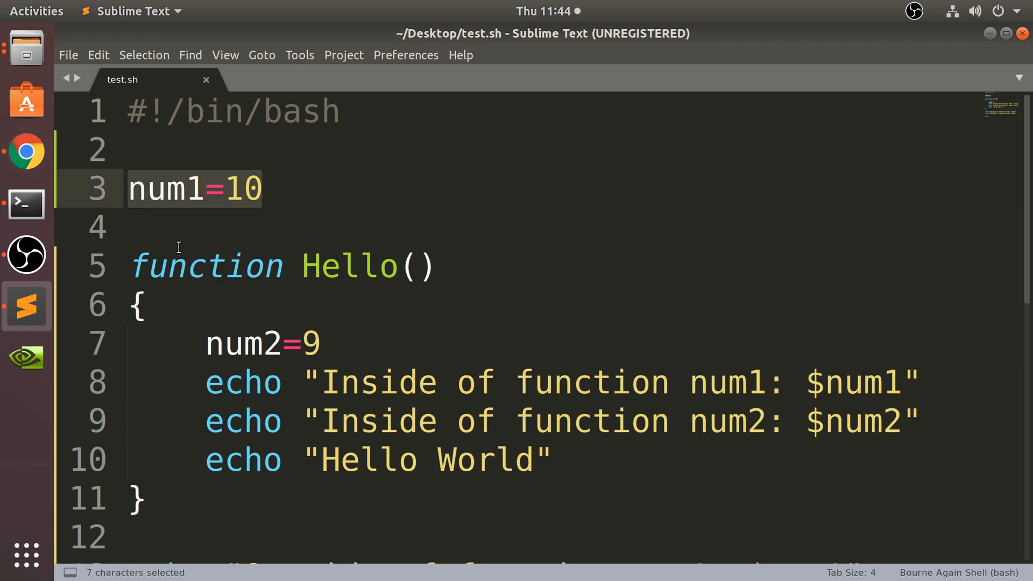
mouse_move(288, 362)
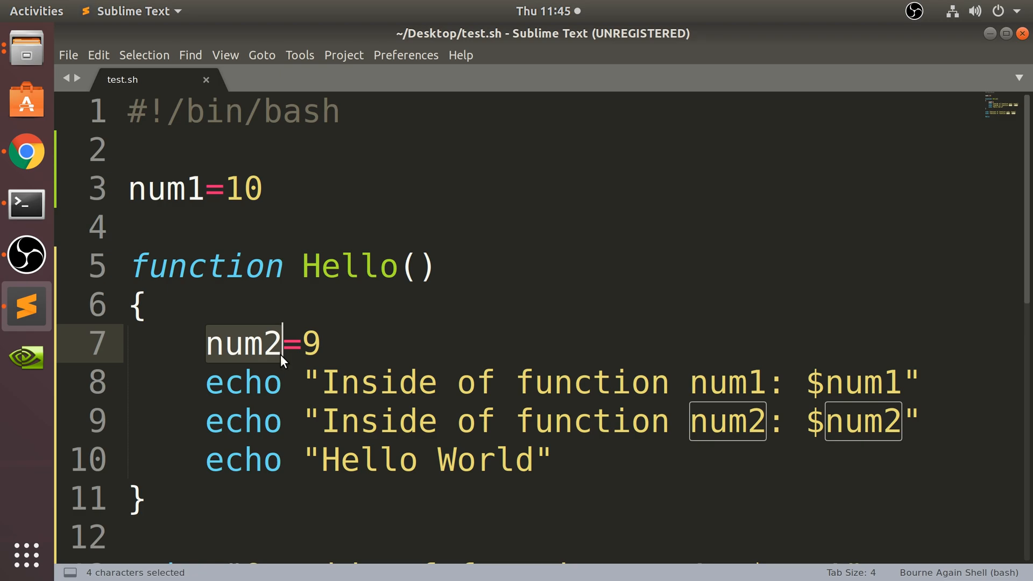
scroll(down, 3)
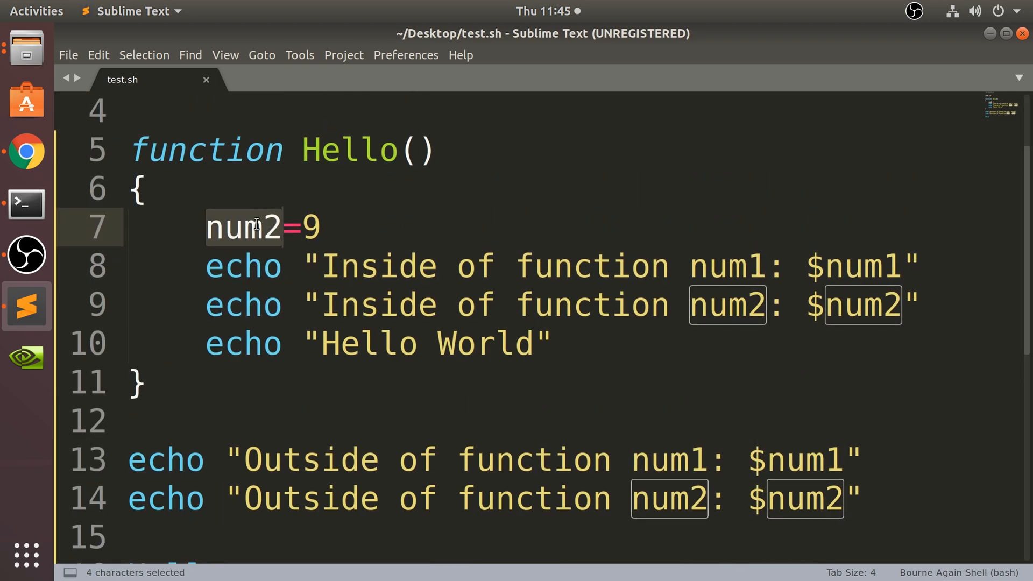
click(142, 188)
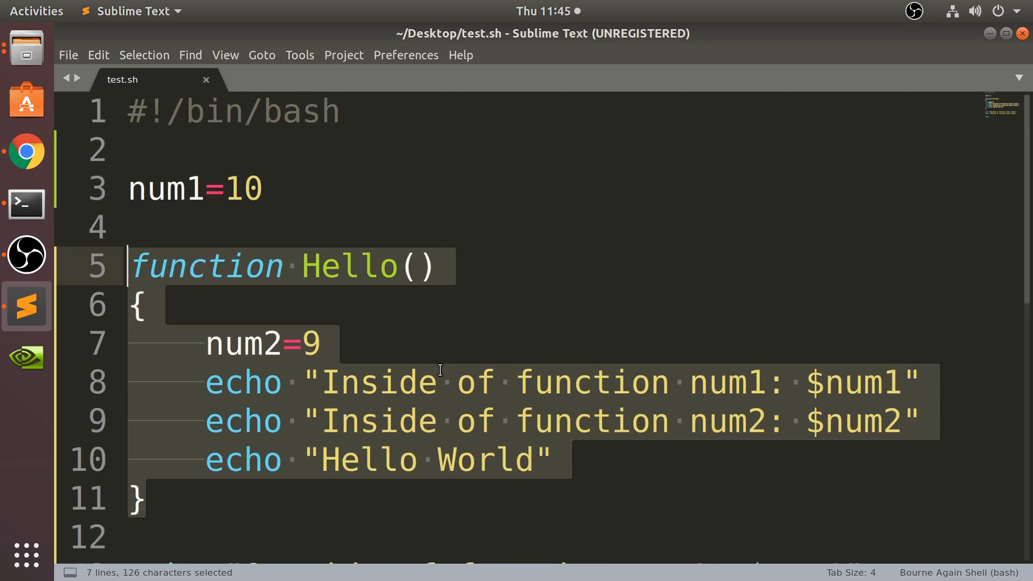
scroll(down, 3)
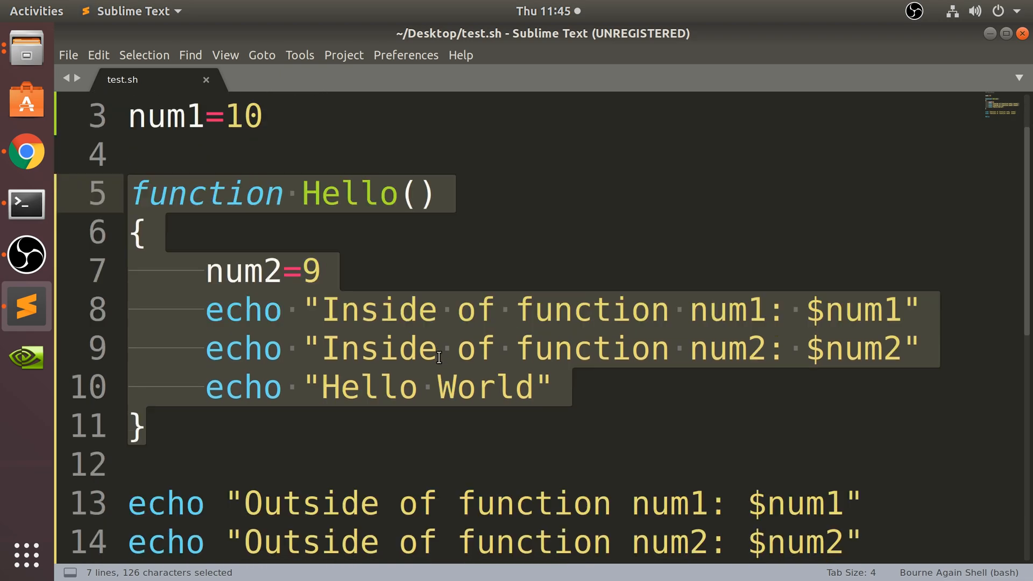